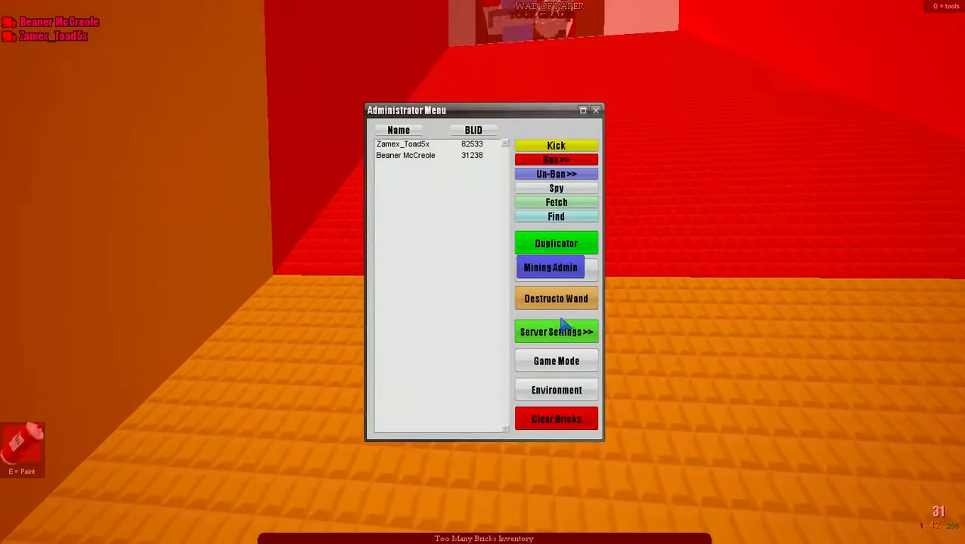
Set the server name to 'Boulder' in Server Settings and save it.
left_click(557, 331)
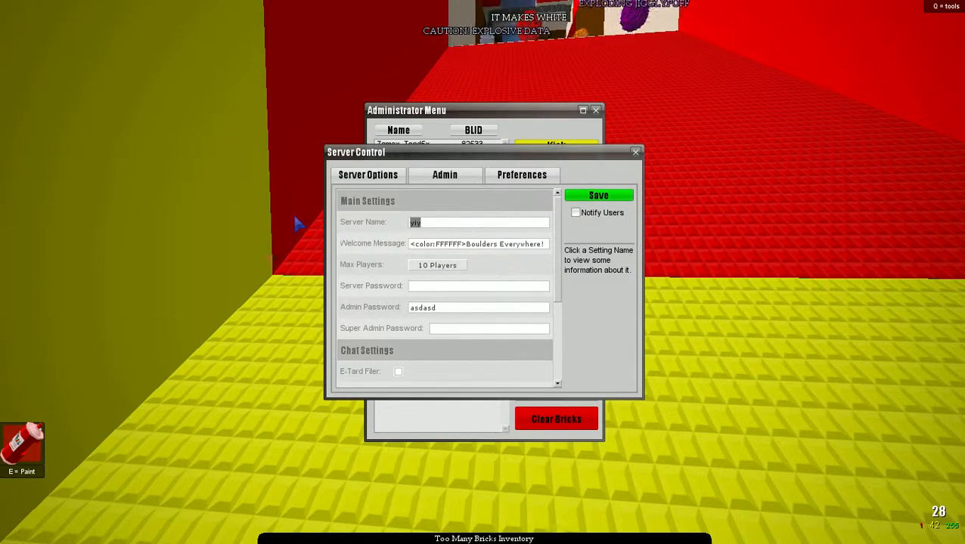
type("Boulder Dash!")
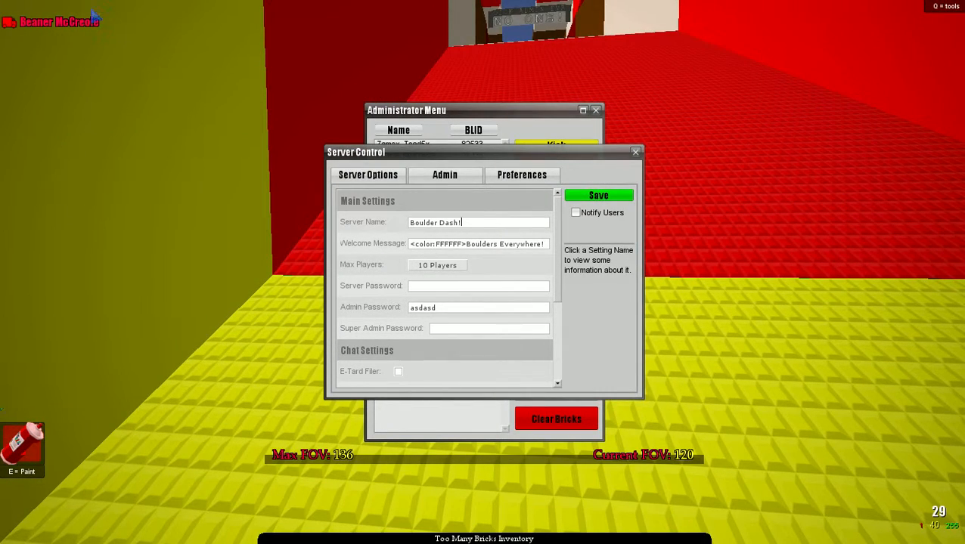
left_click(599, 195)
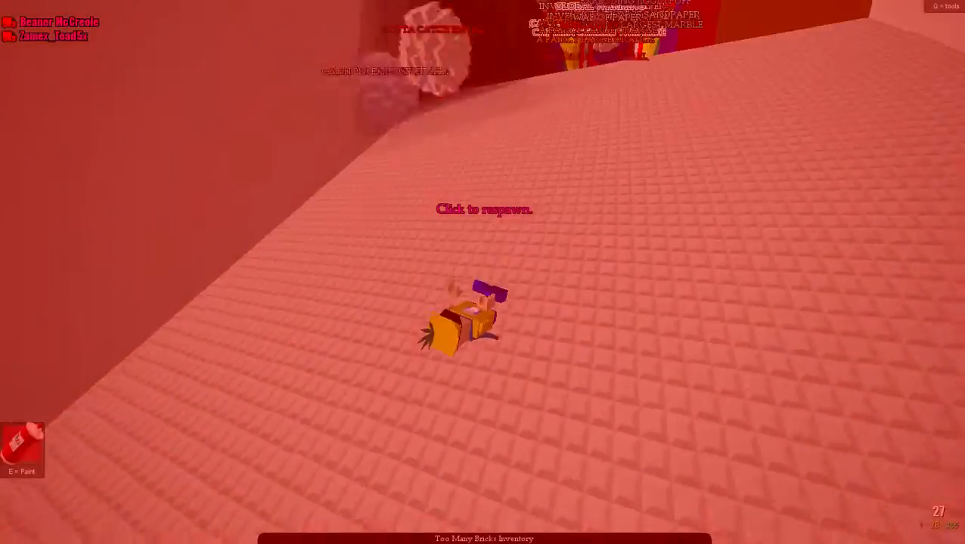
Respawn, view the server's Mini-Games list from the Escape overlay, then resume playing.
left_click(483, 209)
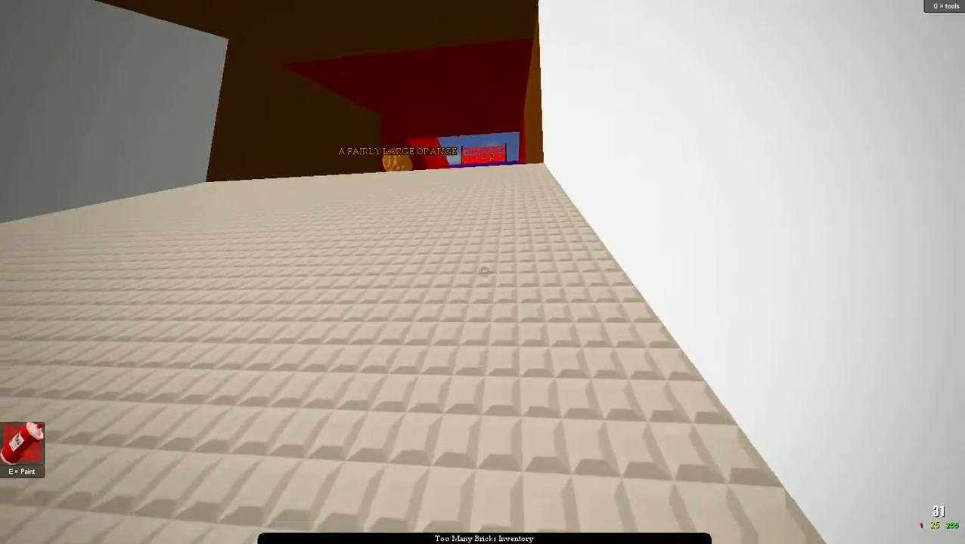
mouse_move(482, 272)
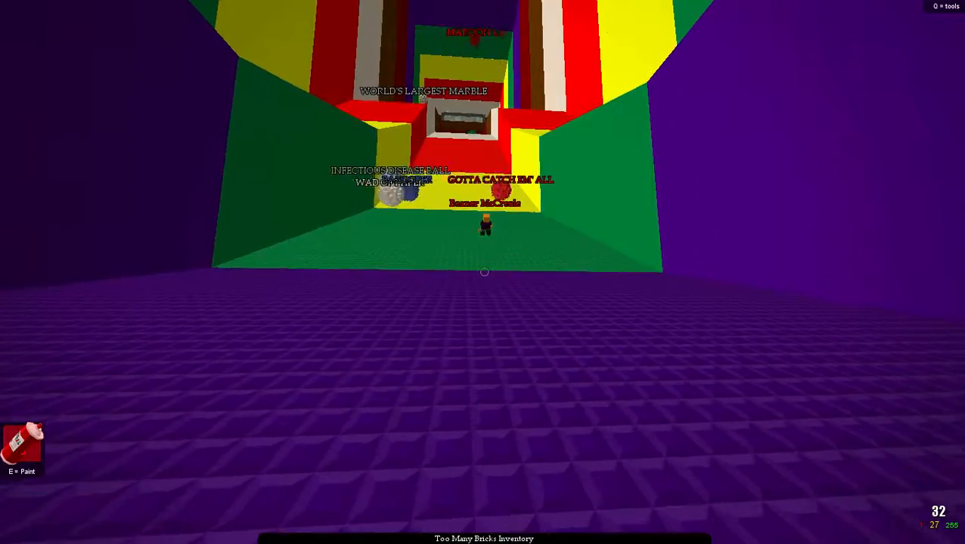
key("Escape")
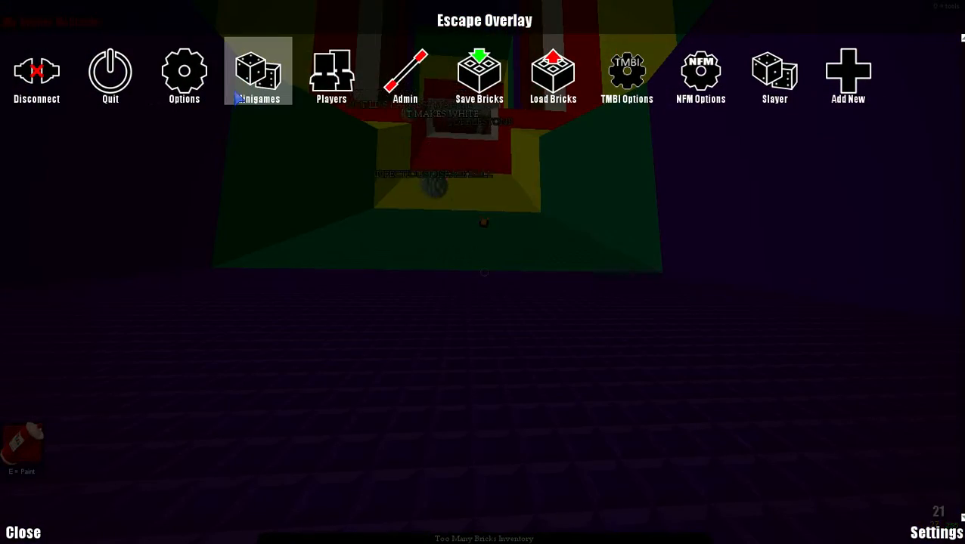
left_click(257, 73)
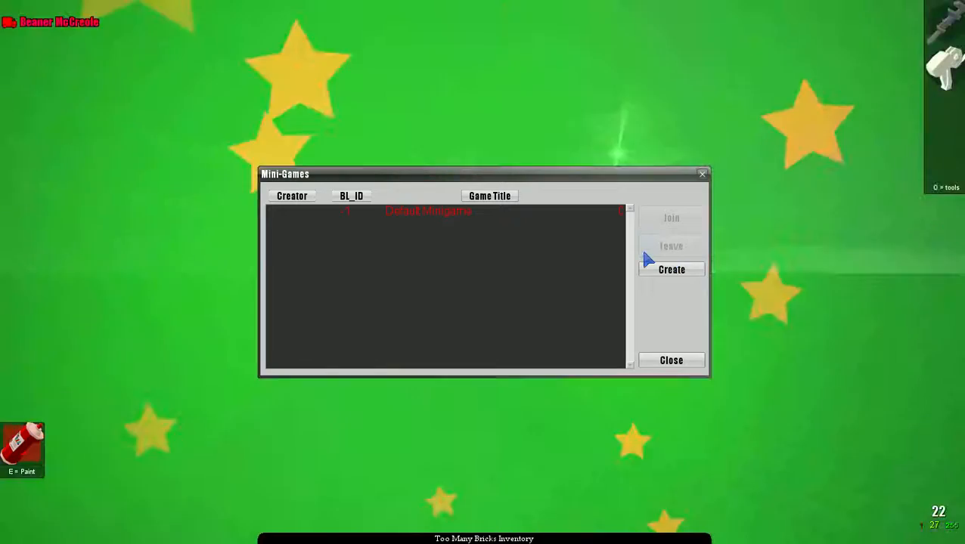
left_click(671, 359)
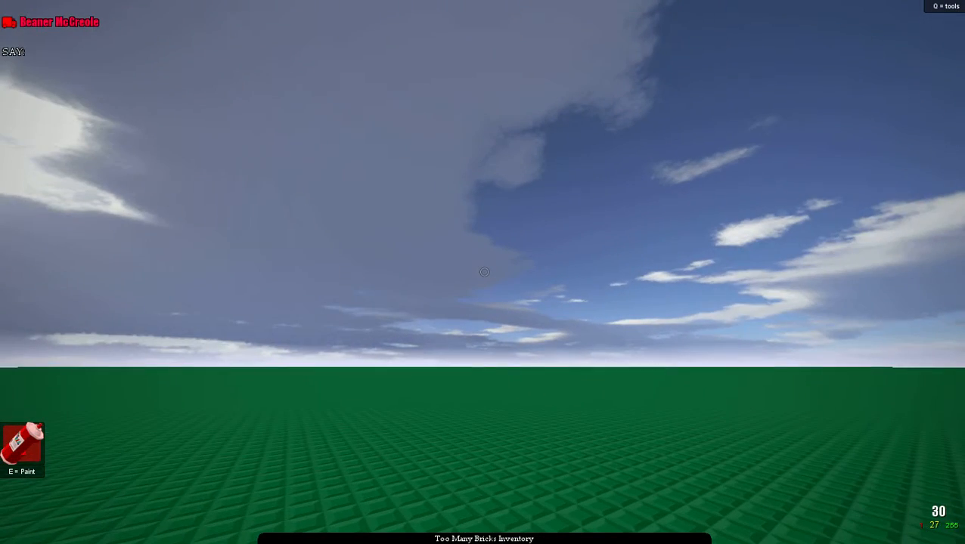
Teleport with '/find Beane' and pick the 1x12 brick in the Brick Selector.
type("/find Beane")
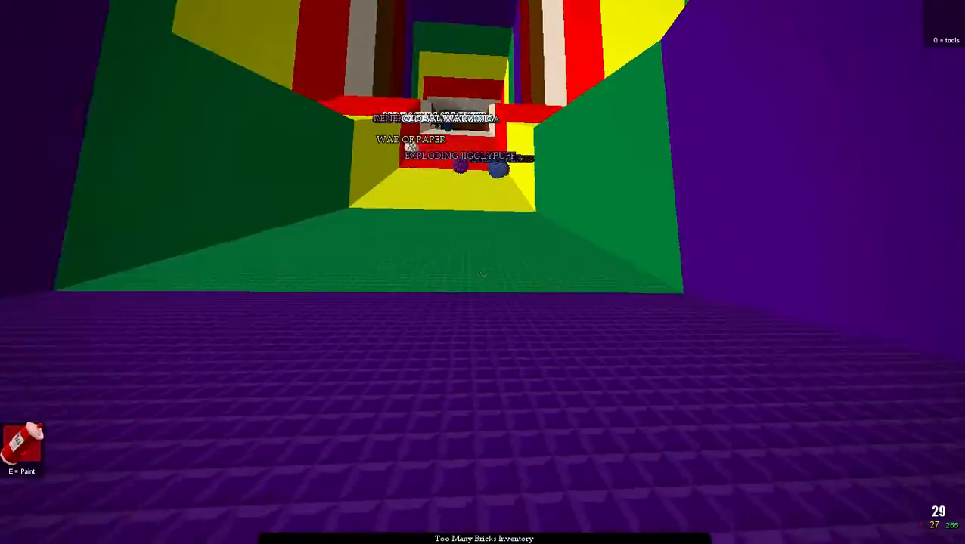
mouse_move(483, 273)
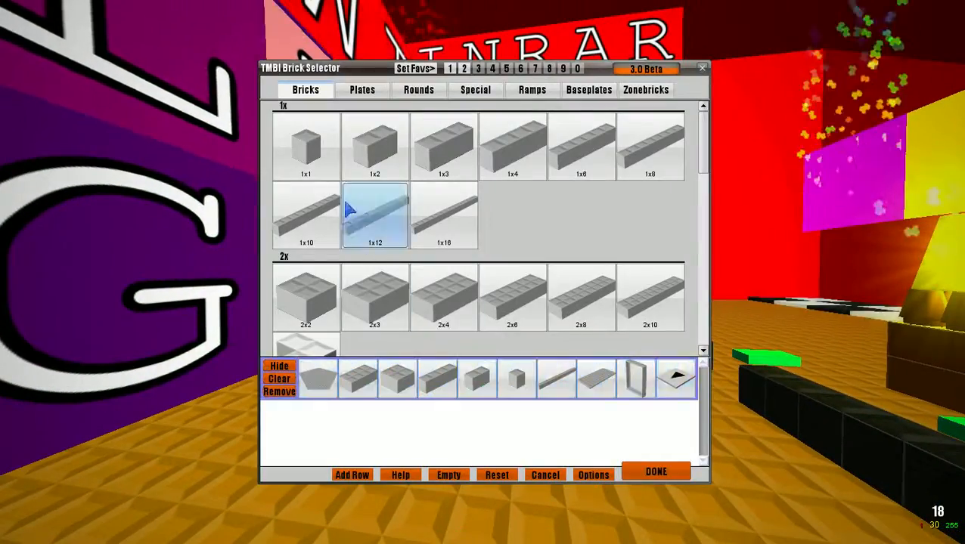
left_click(657, 471)
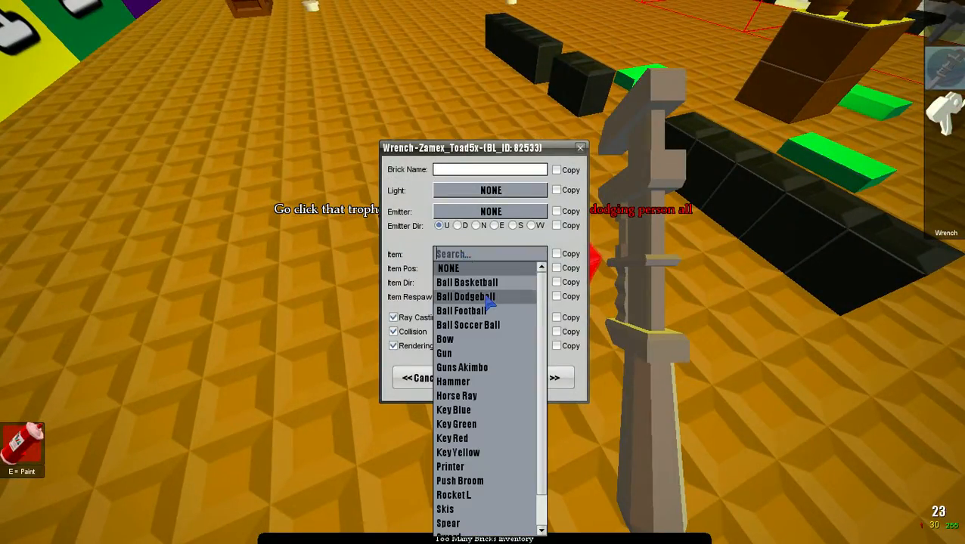
Pick an item from the brick's Item dropdown in its wrench settings.
left_click(445, 508)
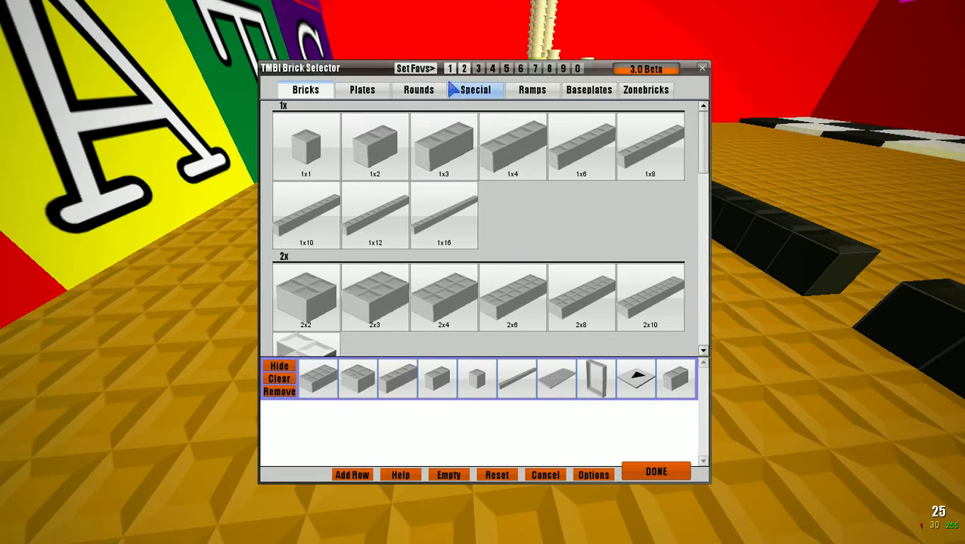
Show the Special brick category down to the Interactive section and finish choosing.
left_click(474, 89)
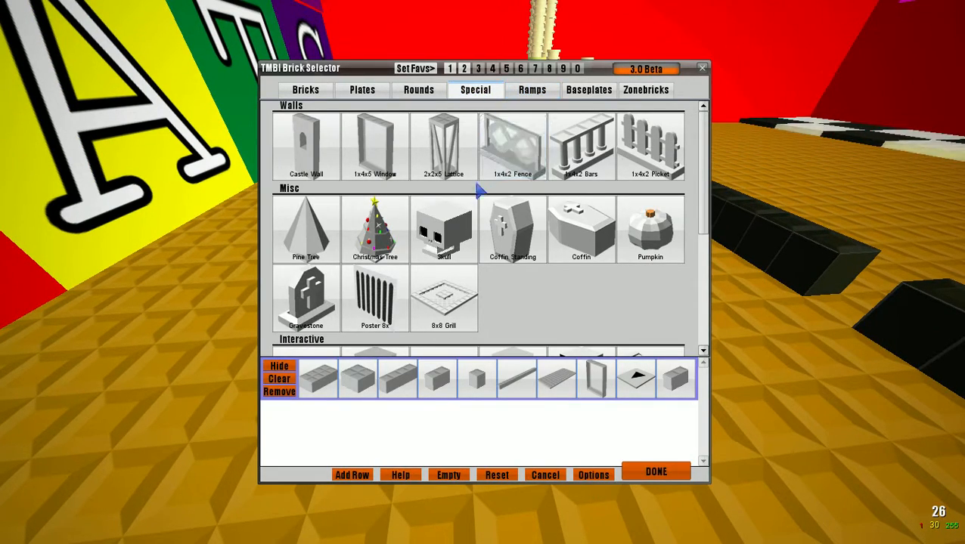
scroll("down", 3)
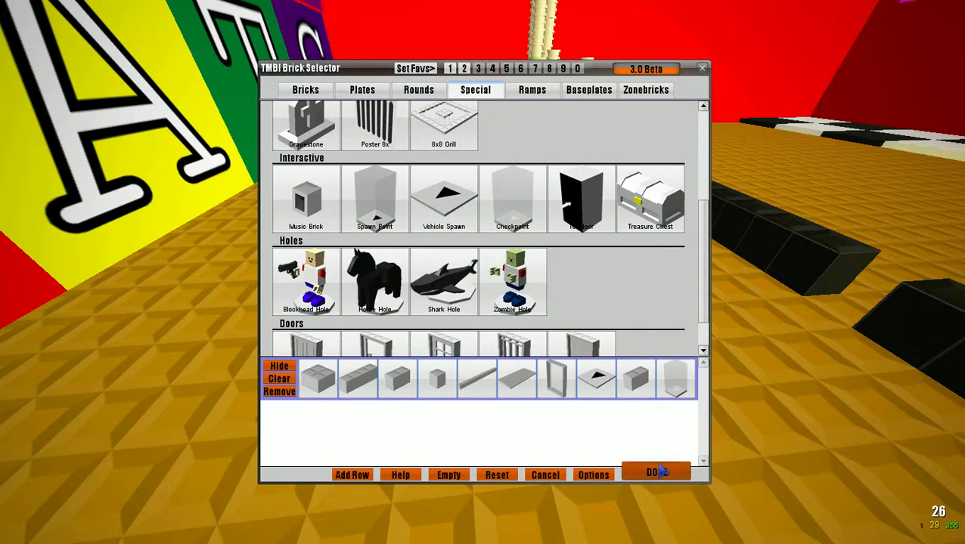
left_click(655, 472)
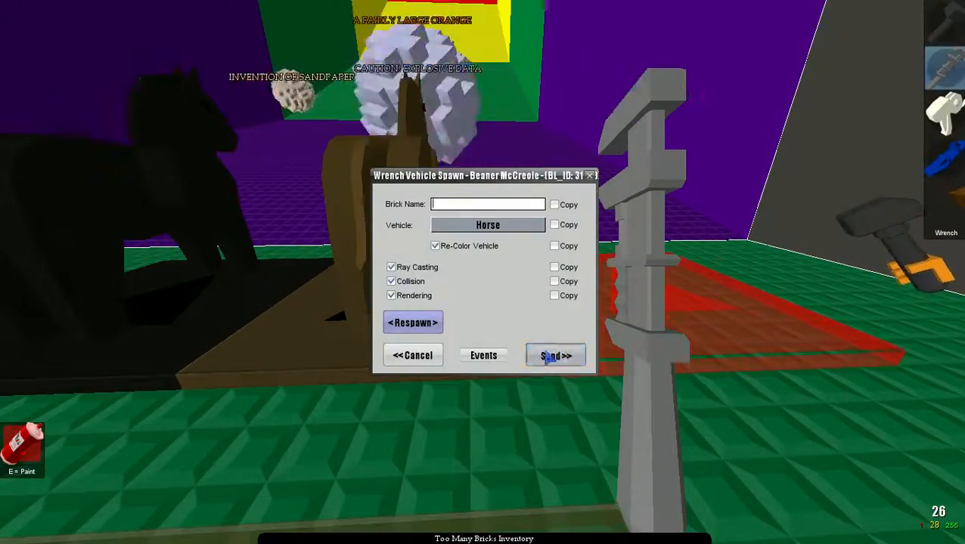
Set the vehicle spawn's Vehicle to Magic Carpet and send the settings.
left_click(487, 224)
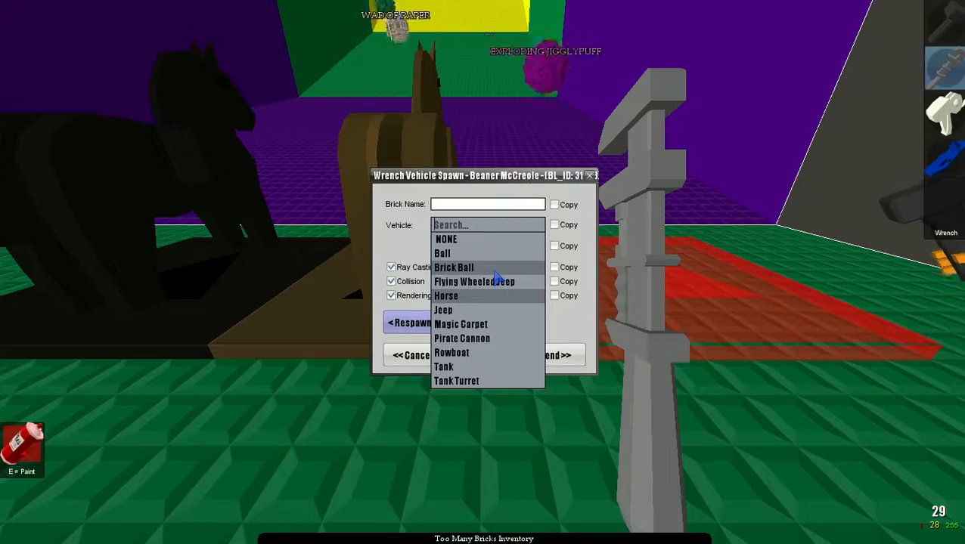
left_click(459, 323)
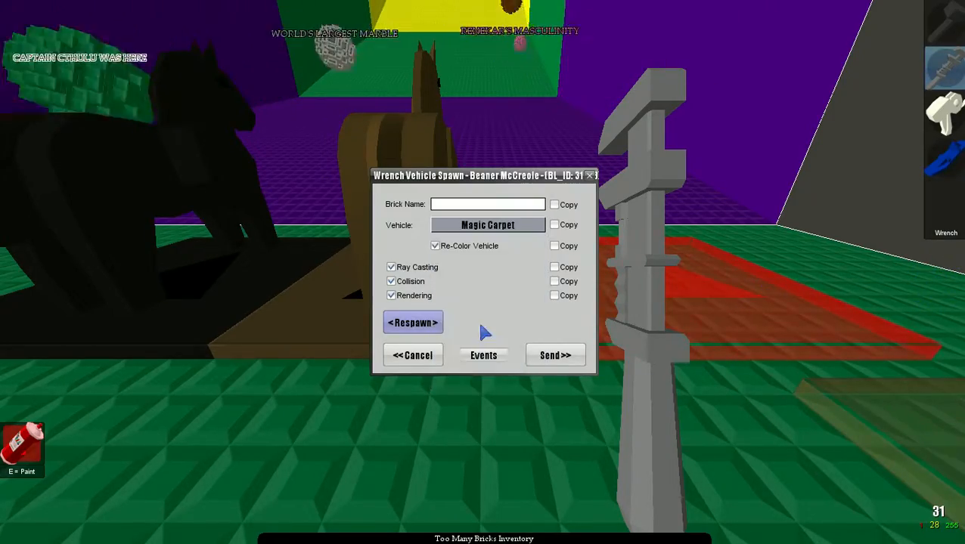
left_click(413, 323)
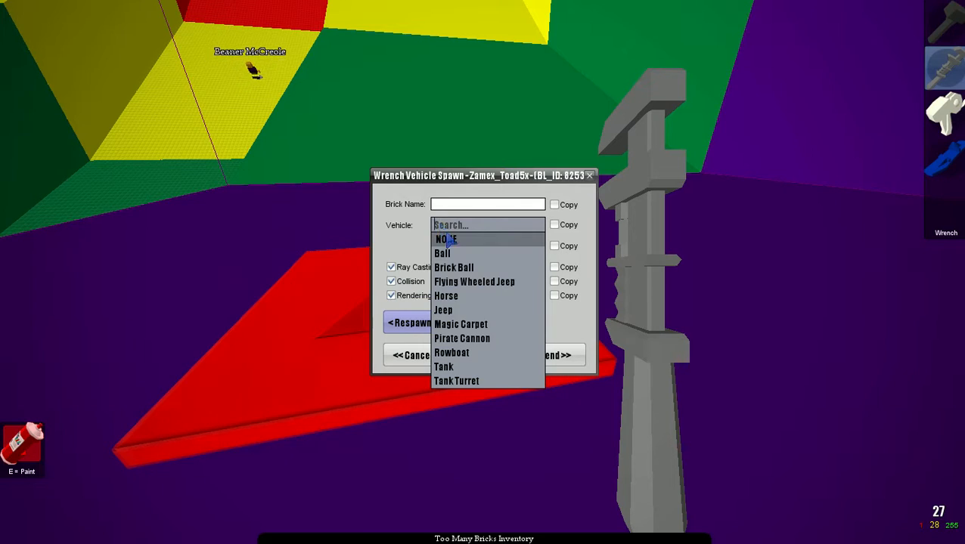
Set the second vehicle spawn to Magic Carpet and send the settings.
left_click(460, 324)
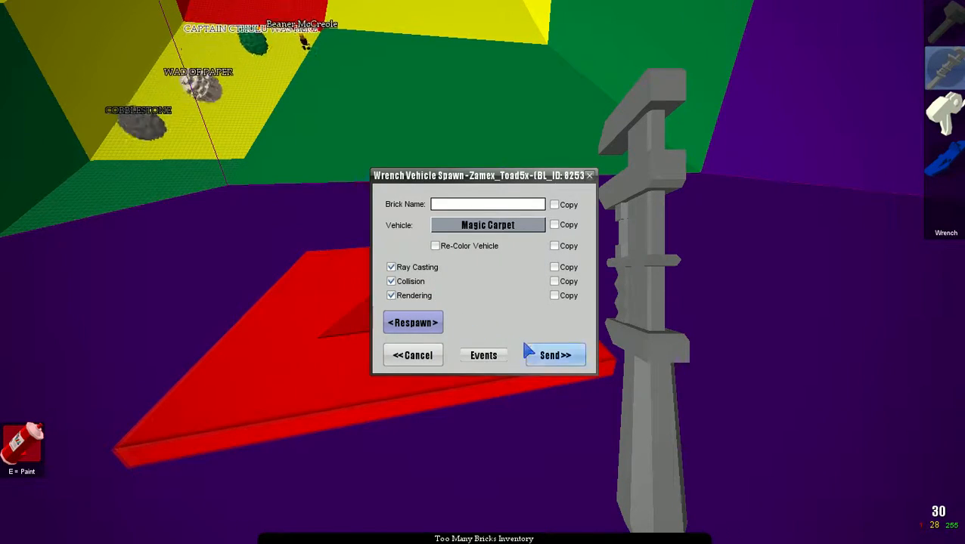
left_click(435, 245)
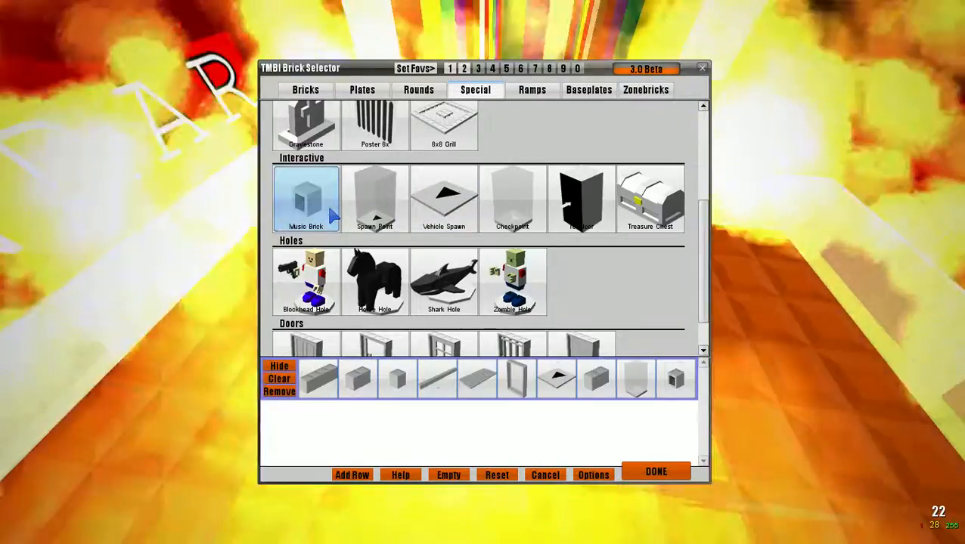
Place a Music Brick and bring up its Sound dropdown.
left_click(654, 472)
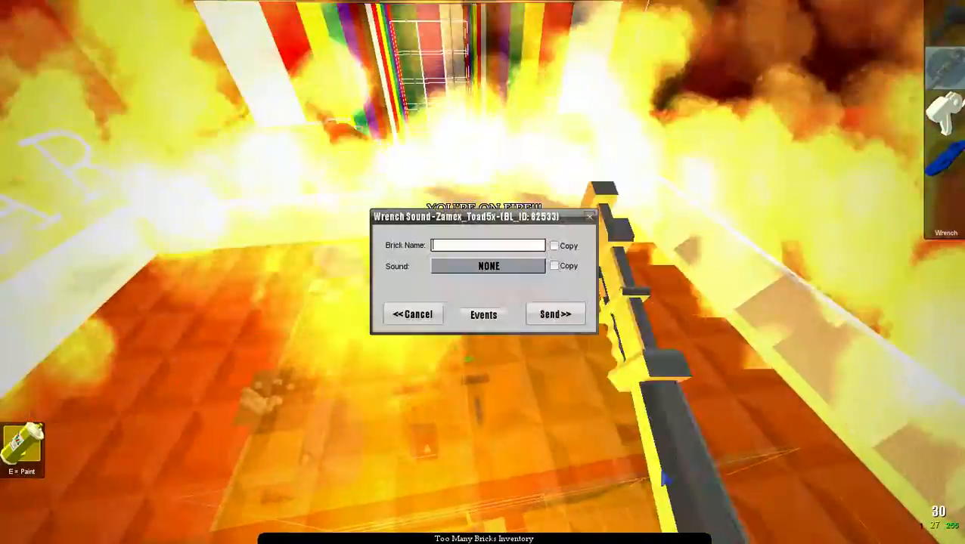
left_click(489, 266)
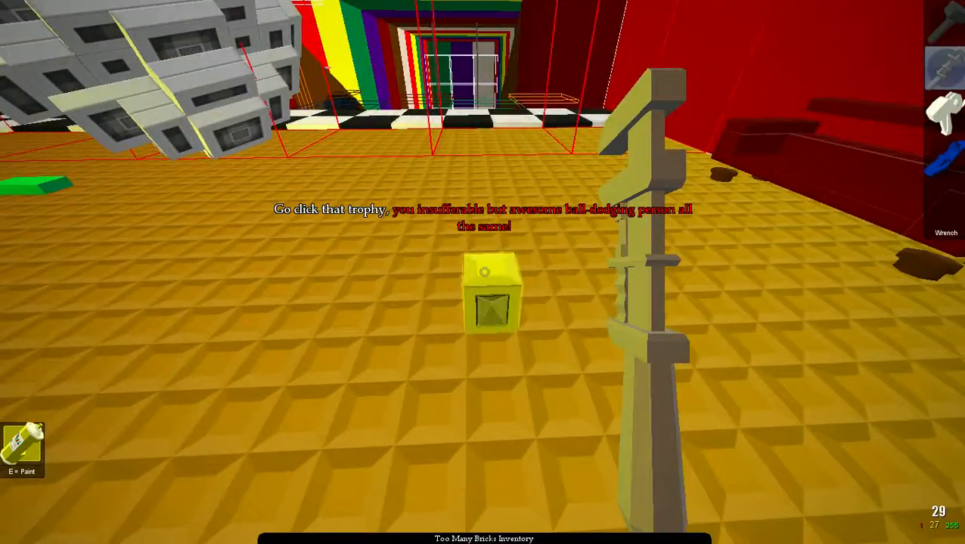
Activate the yellow trophy brick named in the server message.
left_click(491, 299)
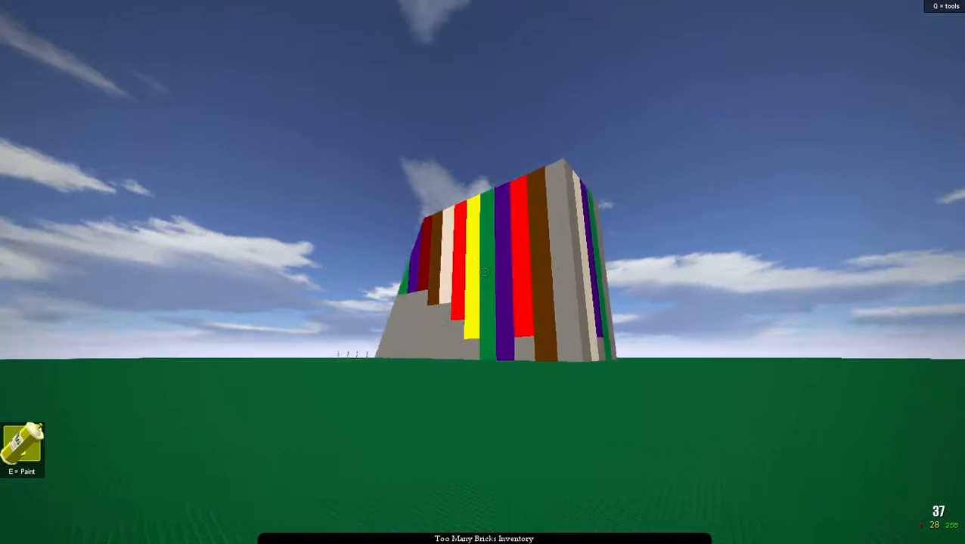
mouse_move(483, 272)
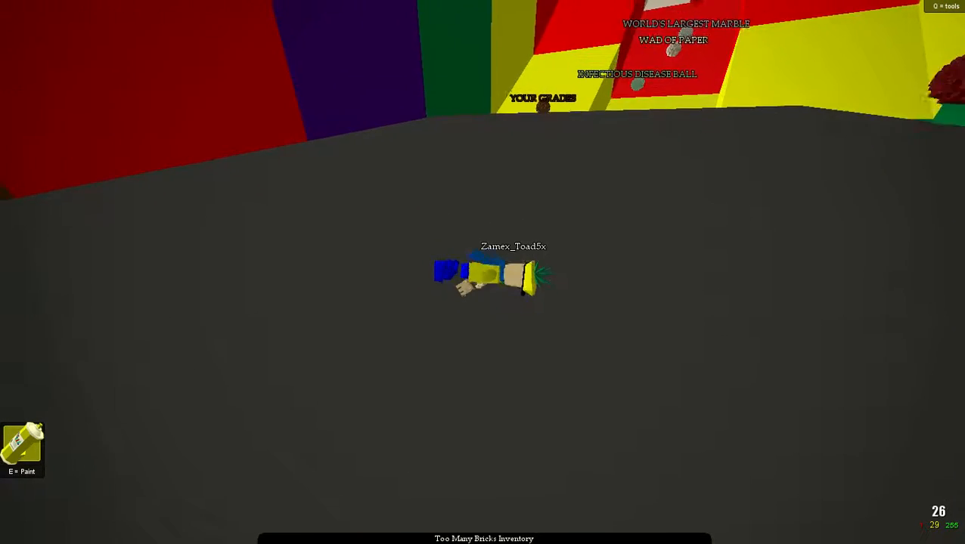
key("Escape")
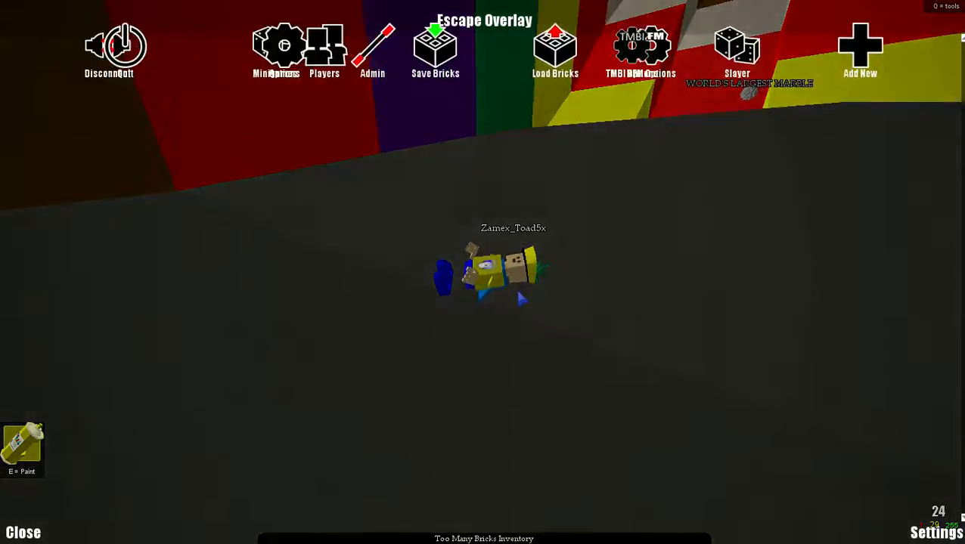
left_click(185, 76)
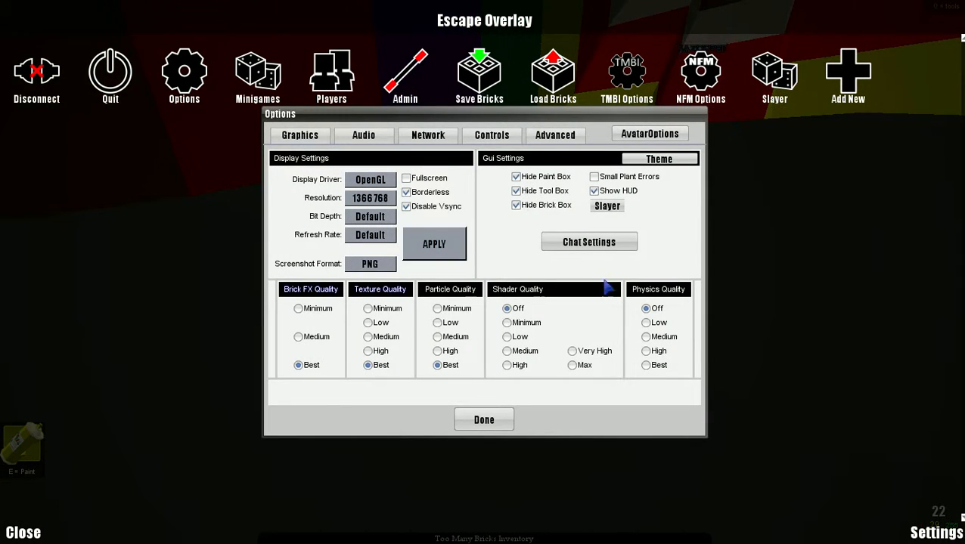
left_click(362, 135)
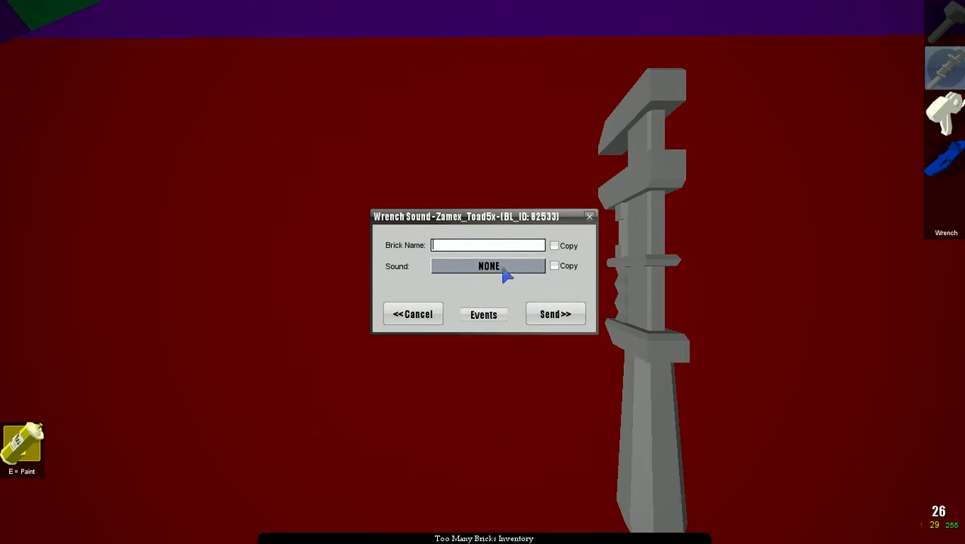
Scroll the music brick's Sound list to a song, then respawn after being knocked down.
left_click(487, 266)
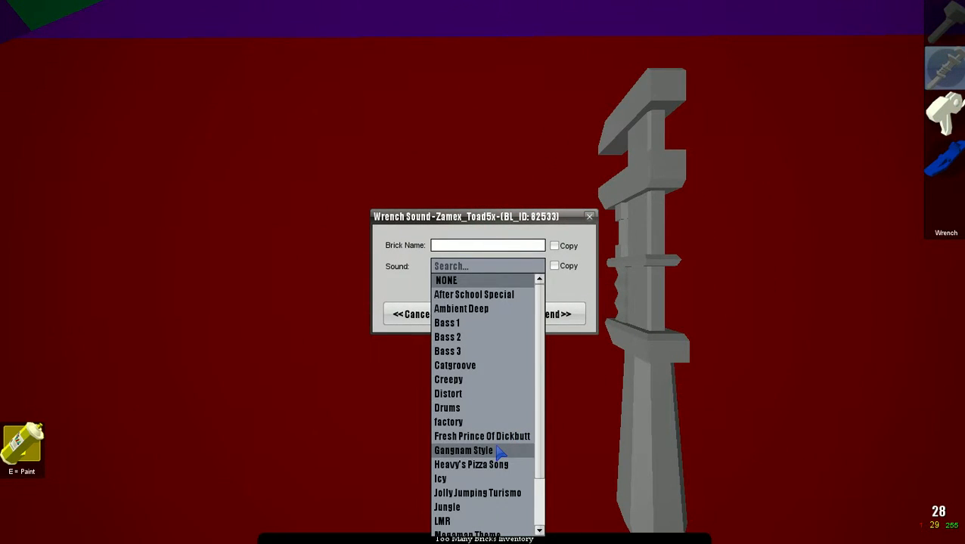
scroll("down", 3)
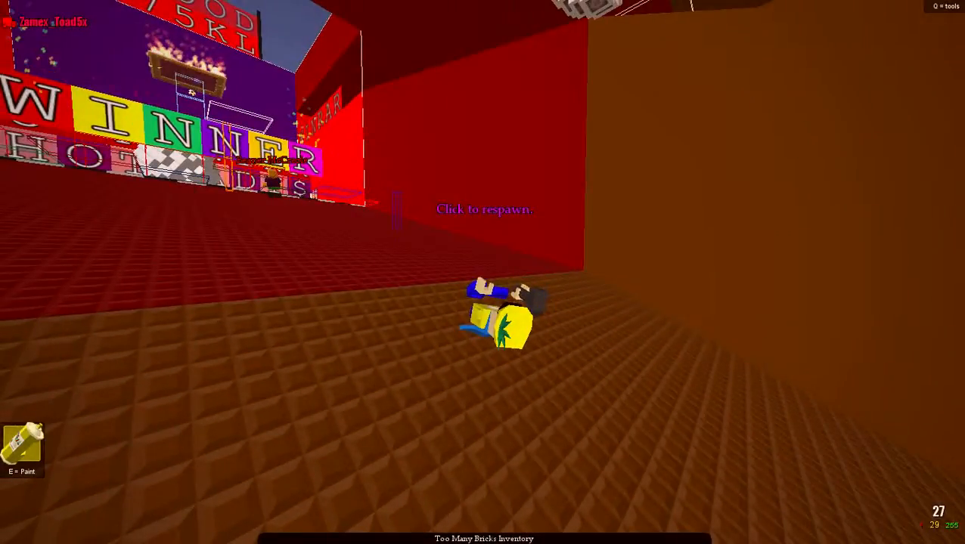
left_click(484, 209)
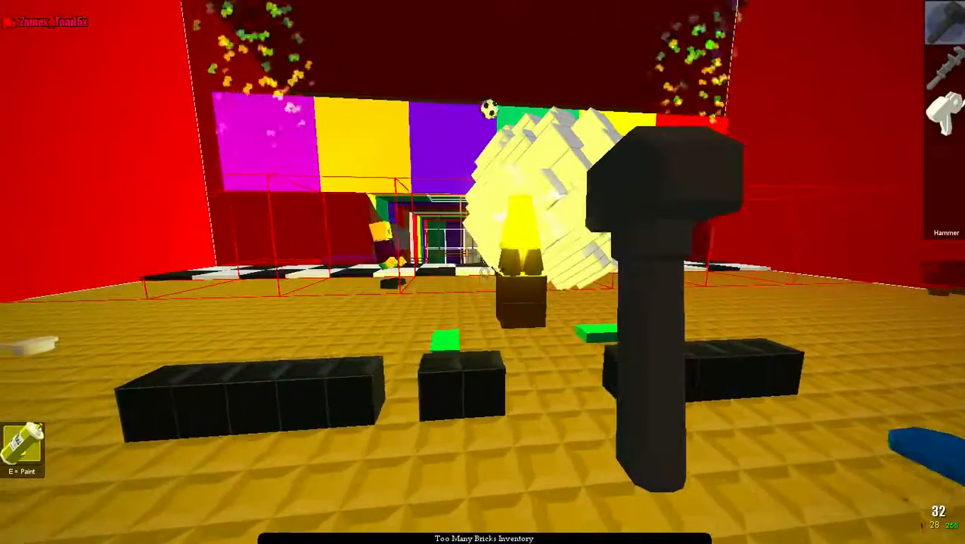